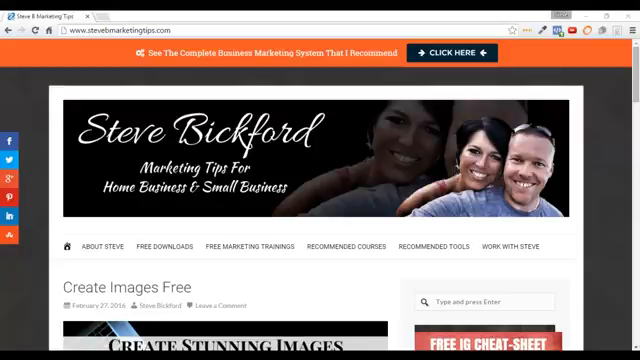
Scroll the LastPass home page down to the 'Solve all your password problems' section
scroll(down, 3)
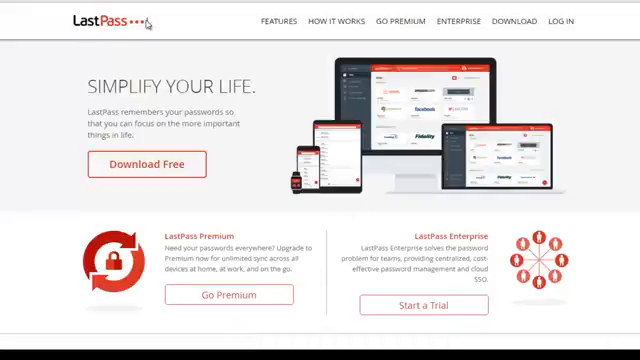
mouse_move(603, 71)
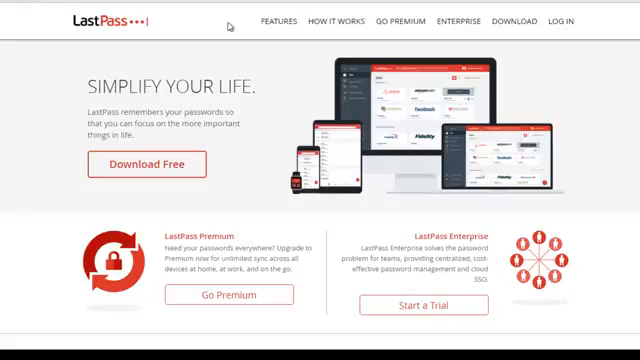
mouse_move(607, 89)
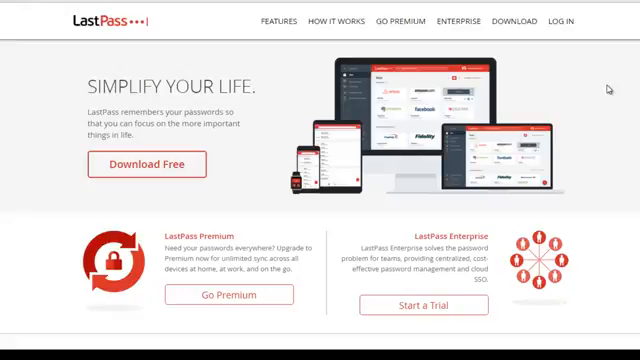
scroll(down, 3)
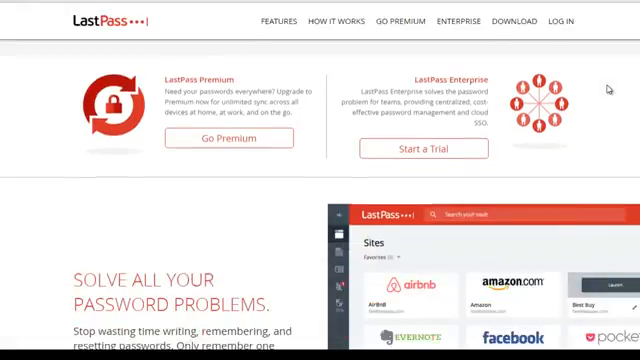
Scroll further down to the Free, Premium ($12/year) and Enterprise ($24/user/year) plan comparison
scroll(down, 3)
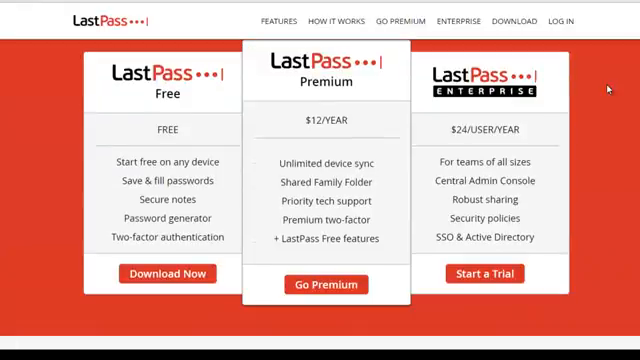
mouse_move(380, 123)
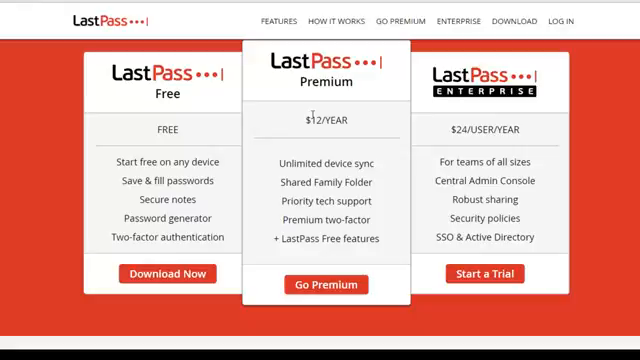
mouse_move(430, 152)
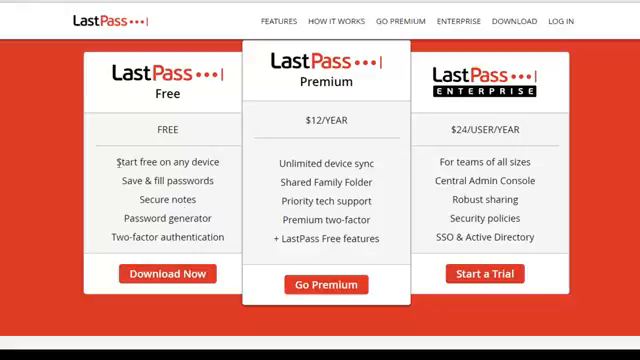
mouse_move(230, 165)
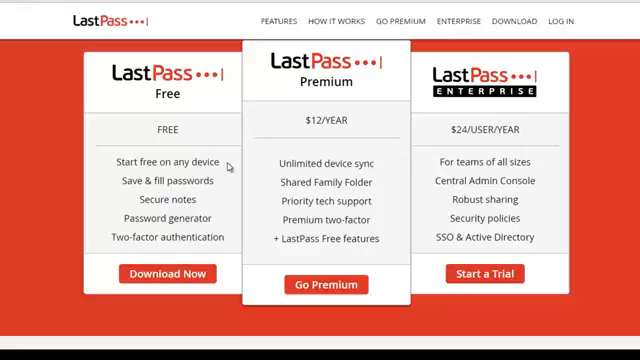
mouse_move(222, 167)
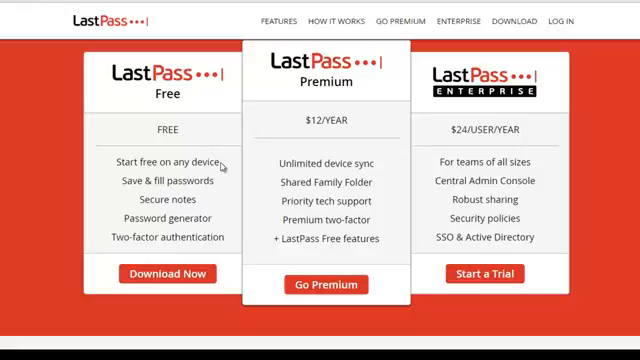
Highlight the Free plan's 'Start free on any device' feature
double_click(168, 161)
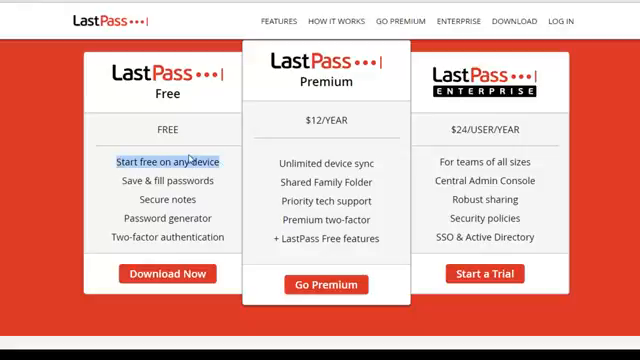
mouse_move(362, 54)
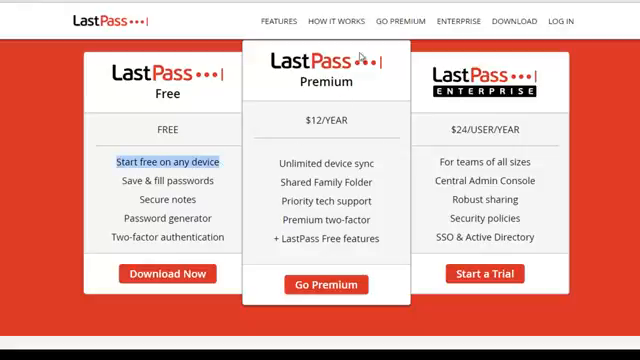
mouse_move(273, 162)
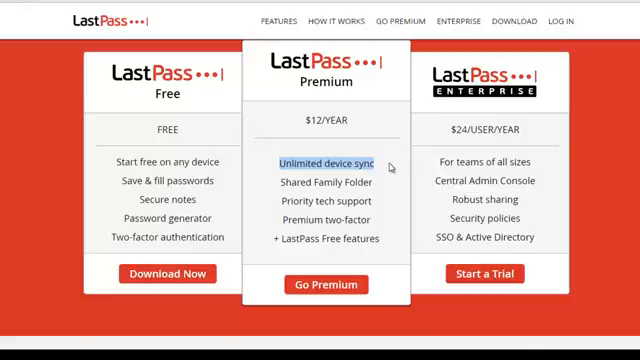
mouse_move(378, 182)
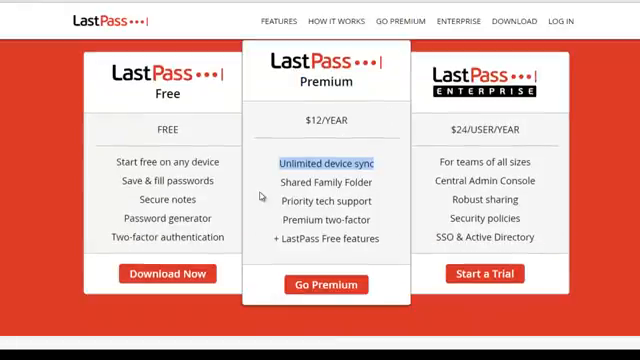
mouse_move(262, 115)
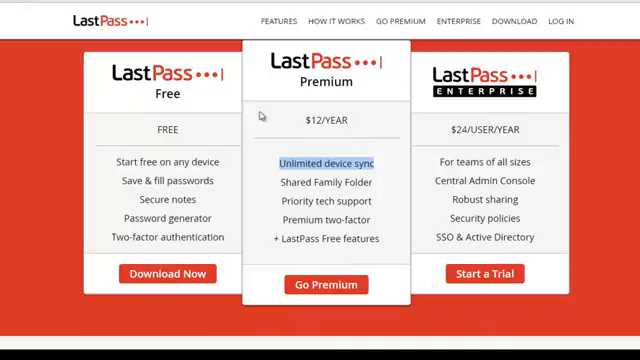
mouse_move(165, 335)
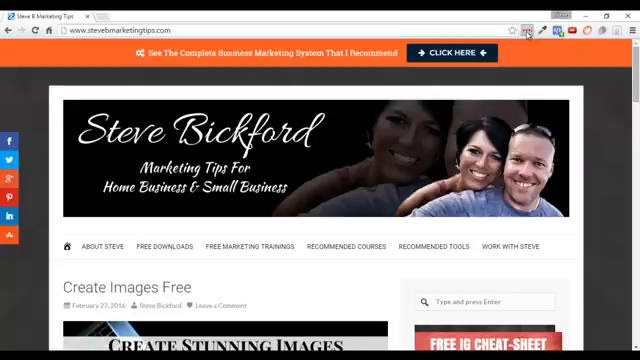
Open the LastPass extension menu showing My LastPass Vault and Secure Notes
click(527, 29)
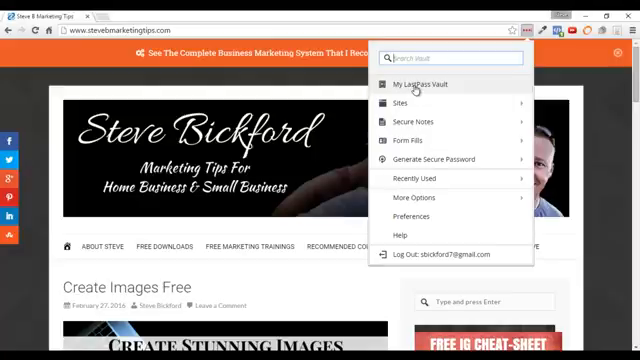
mouse_move(420, 127)
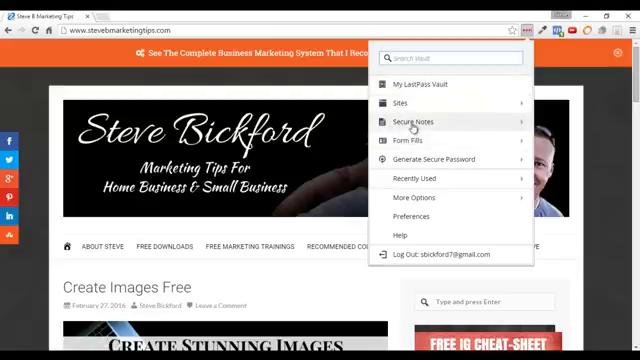
mouse_move(413, 139)
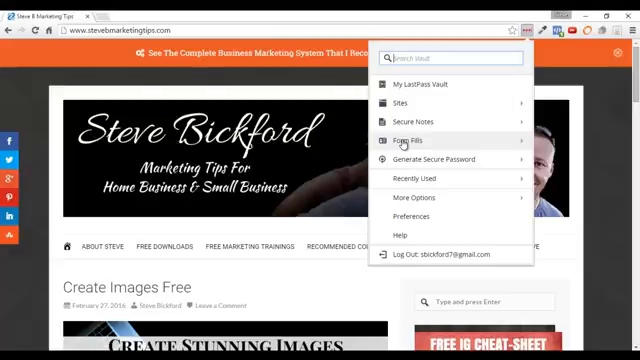
mouse_move(405, 85)
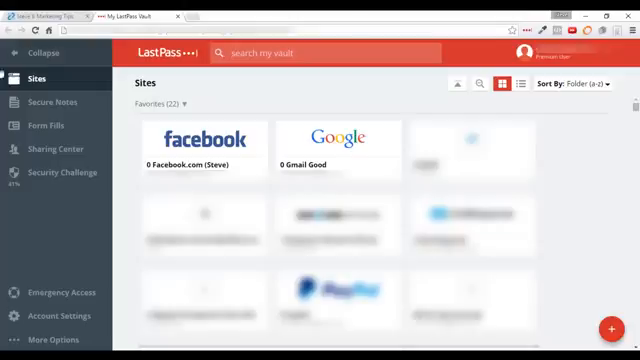
mouse_move(256, 119)
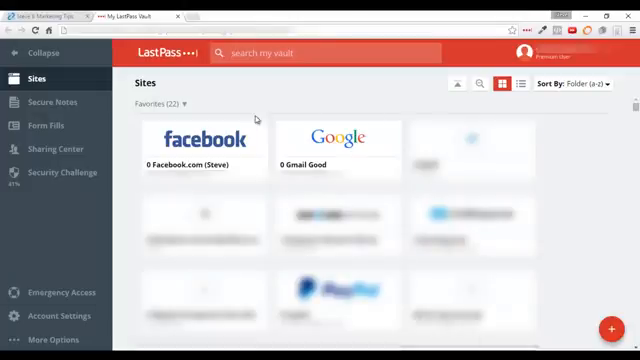
mouse_move(200, 105)
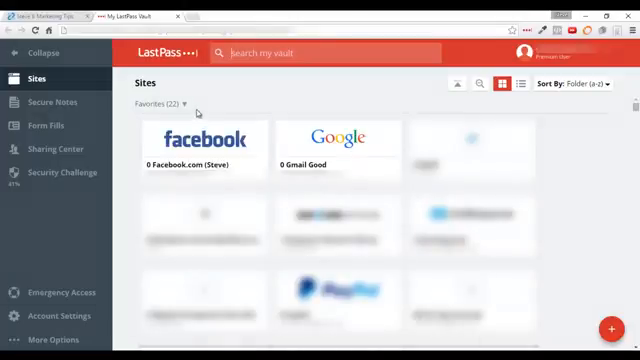
mouse_move(132, 137)
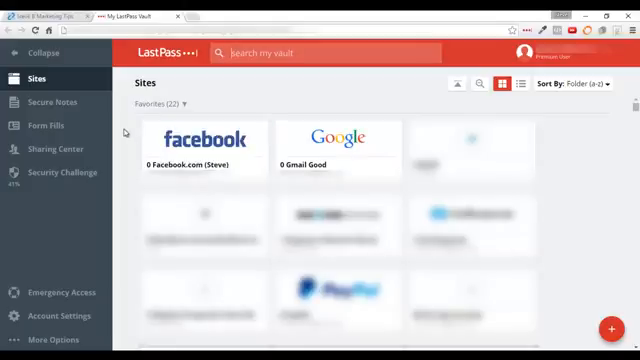
mouse_move(195, 137)
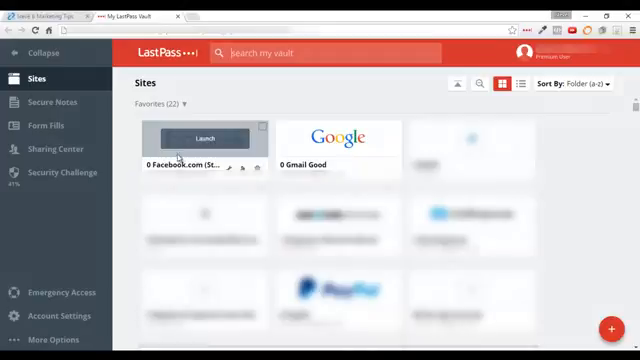
mouse_move(240, 104)
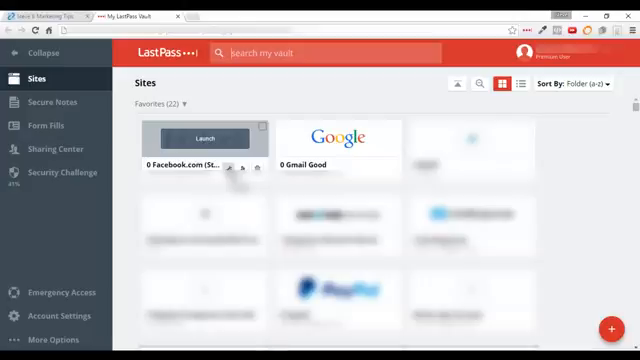
mouse_move(258, 100)
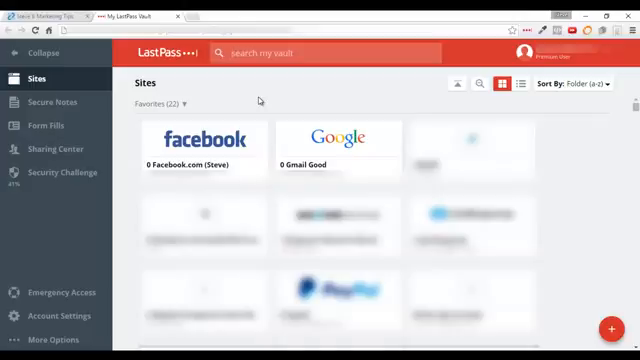
mouse_move(205, 140)
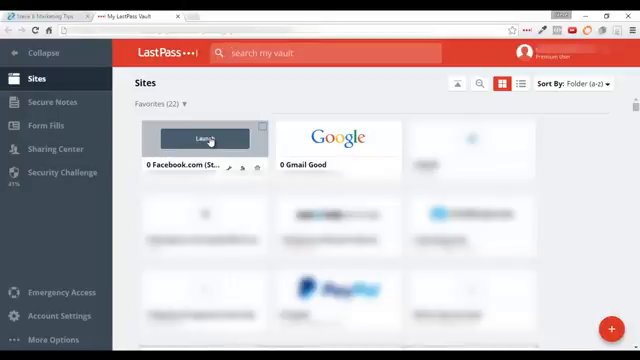
Launch the saved Facebook login, then view Privacy Shortcuts and account options
click(202, 138)
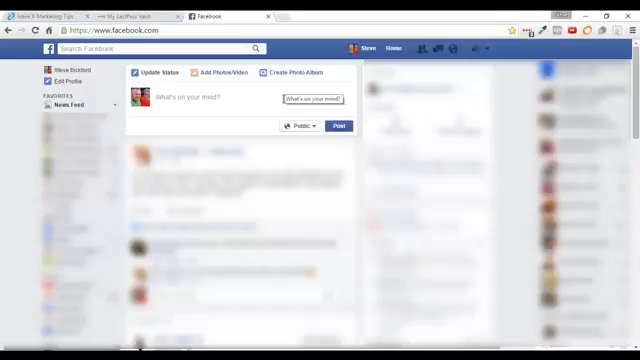
click(483, 48)
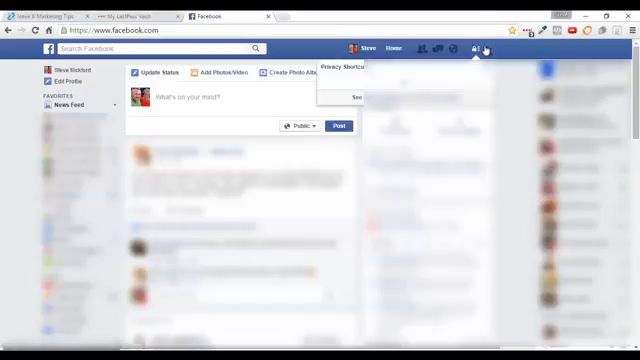
click(482, 48)
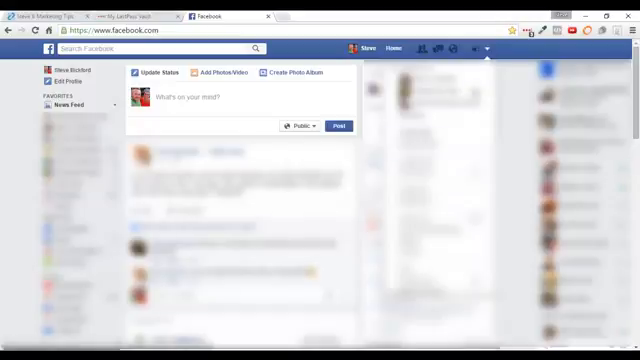